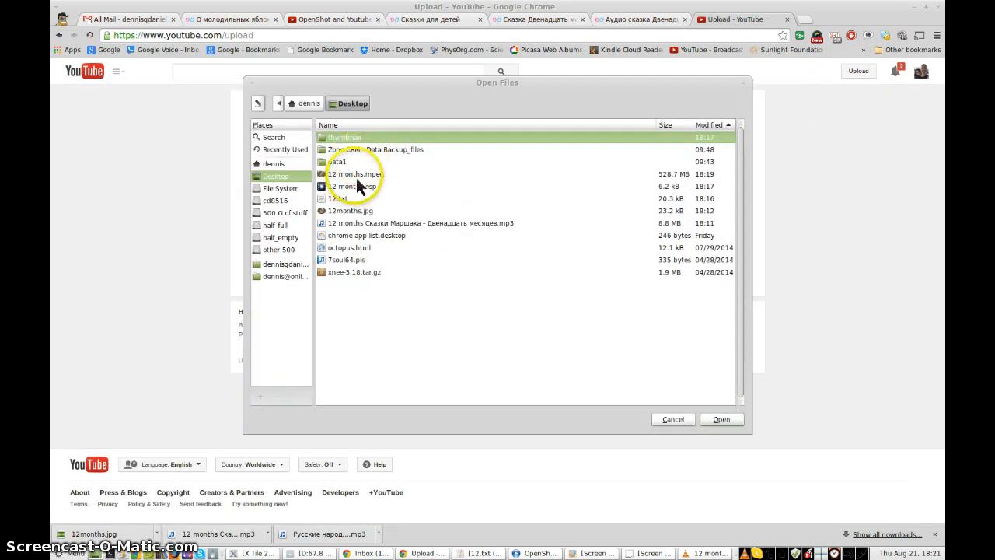
# Select the 12 months video file on the Desktop for upload.
pyautogui.click(722, 420)
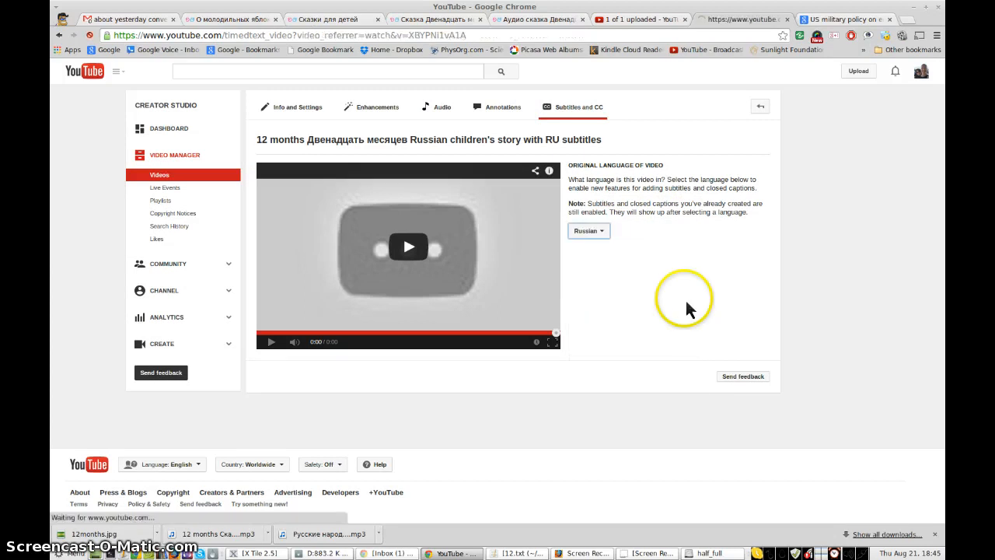
# Set Russian as the video's original language and add a Russian subtitle track.
pyautogui.click(588, 230)
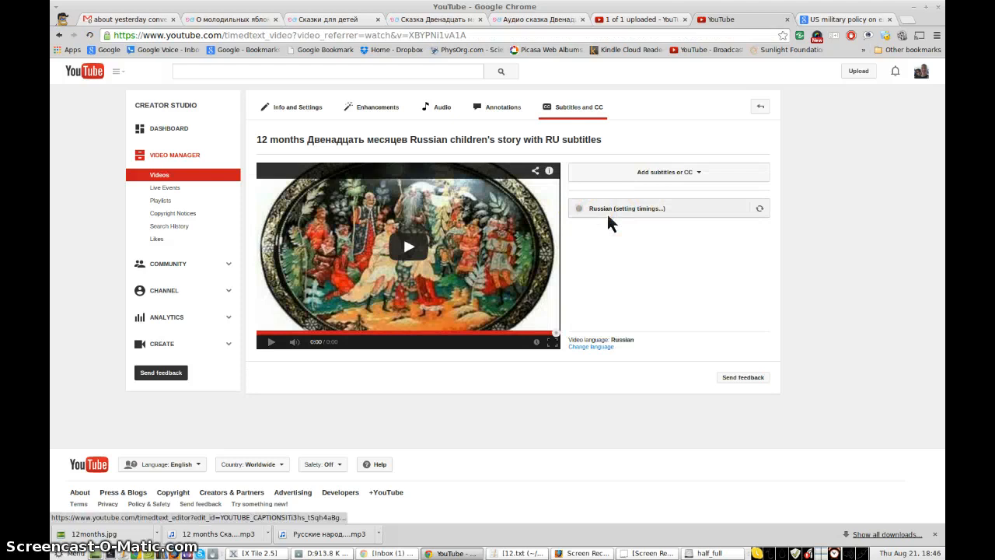
pyautogui.click(516, 554)
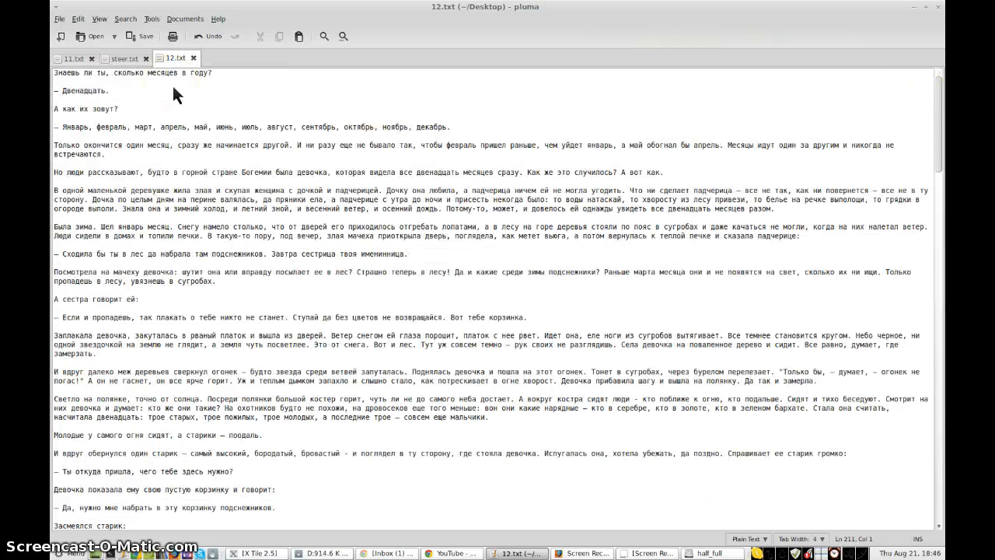
# Check the 12.txt Russian story transcript in pluma and return to the subtitles page.
pyautogui.click(451, 553)
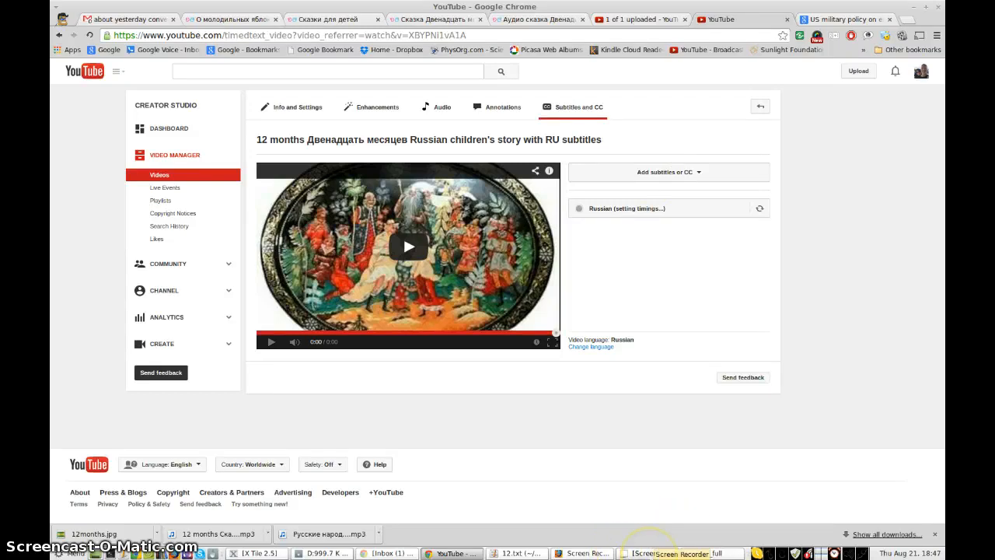
# Open the Russian (setting timings) track in the subtitle editor.
pyautogui.click(629, 208)
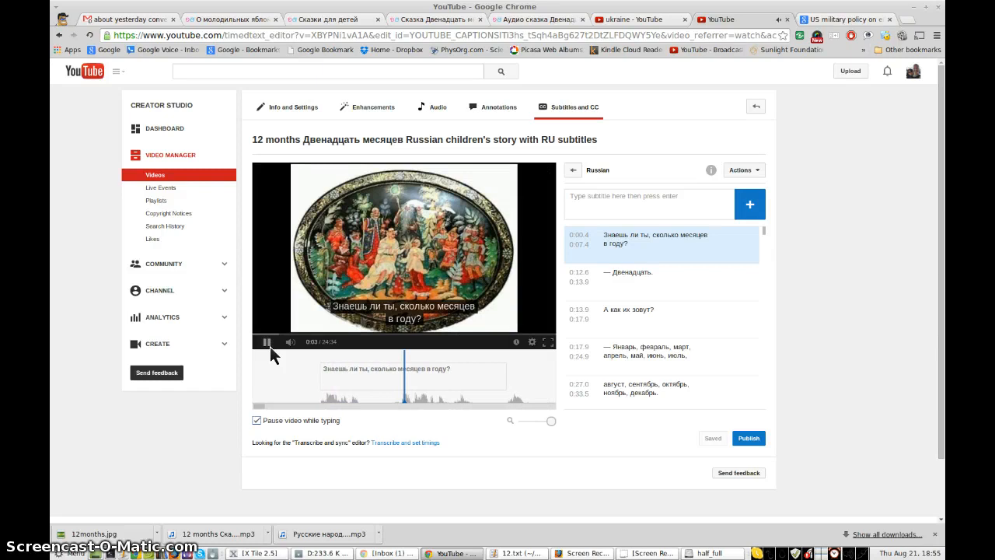
# Play the video and retime the first caption so «— Двенадцать.» stands alone.
pyautogui.click(266, 342)
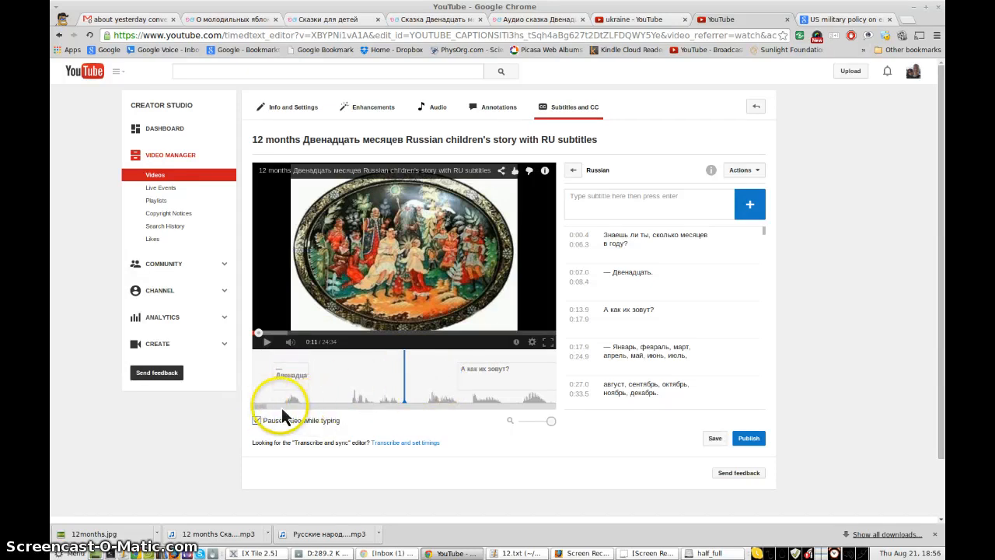
pyautogui.click(268, 342)
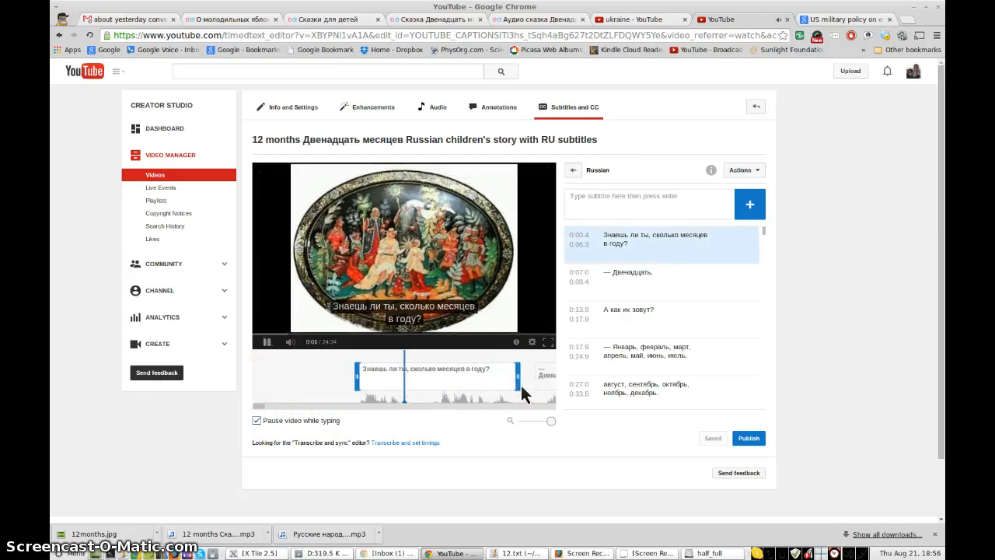